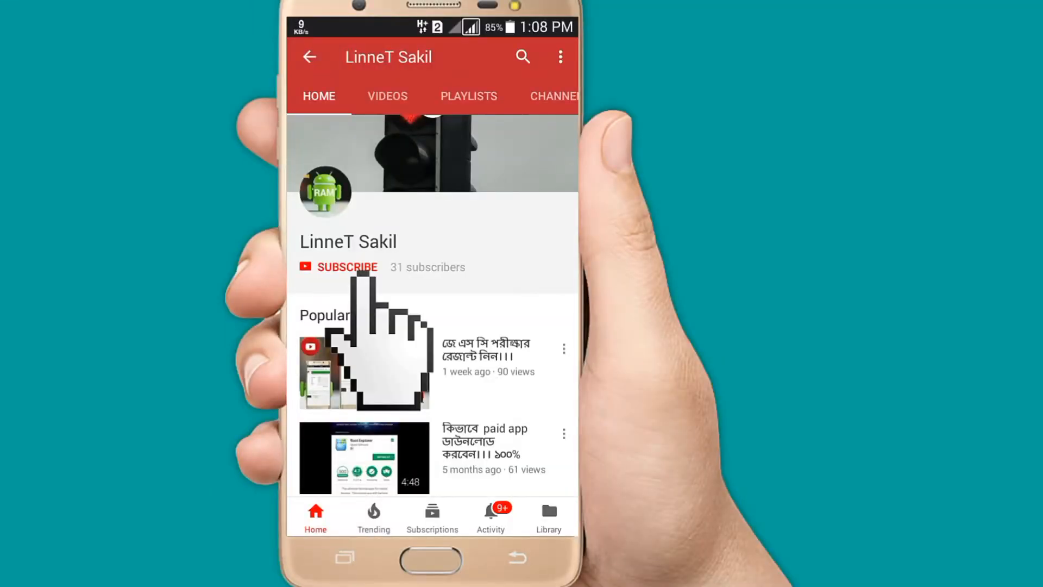
- Open the all-apps grid from the home screen's dock drawer button
{"action": "left_click", "coordinate": [347, 267]}
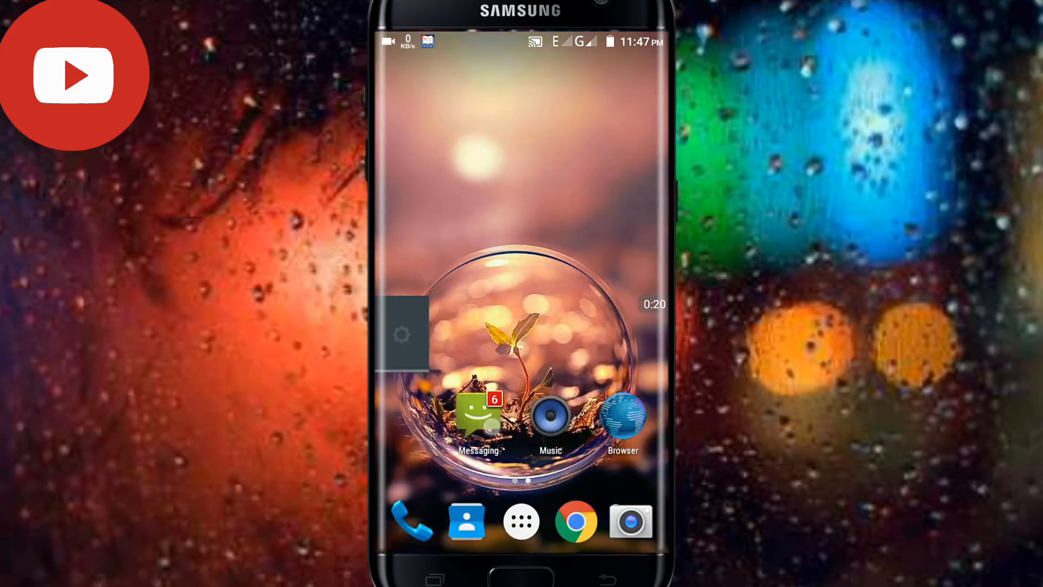
{"action": "scroll", "scroll_direction": "left", "scroll_amount": 3}
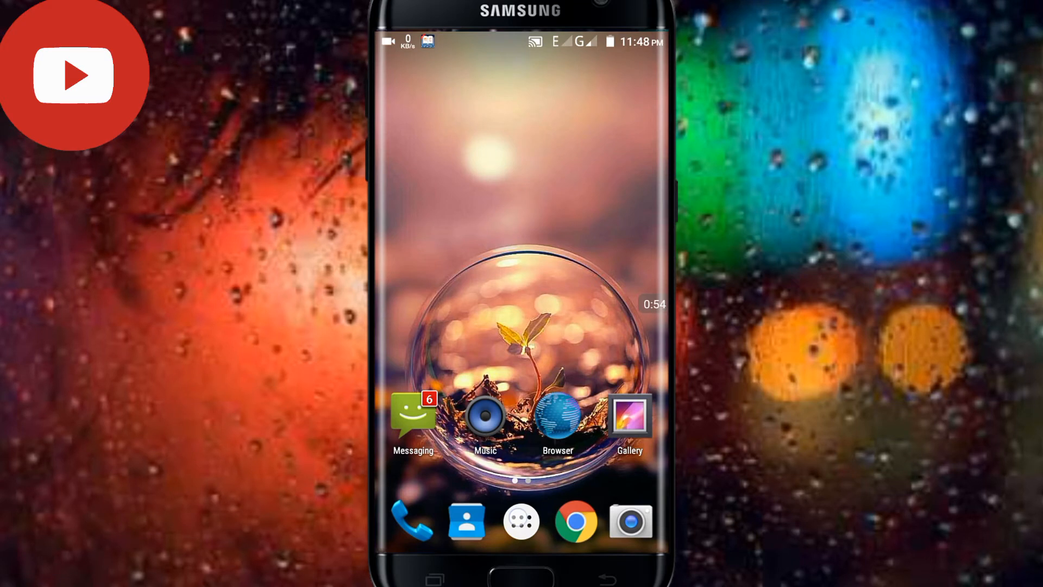
{"action": "left_click", "coordinate": [521, 419]}
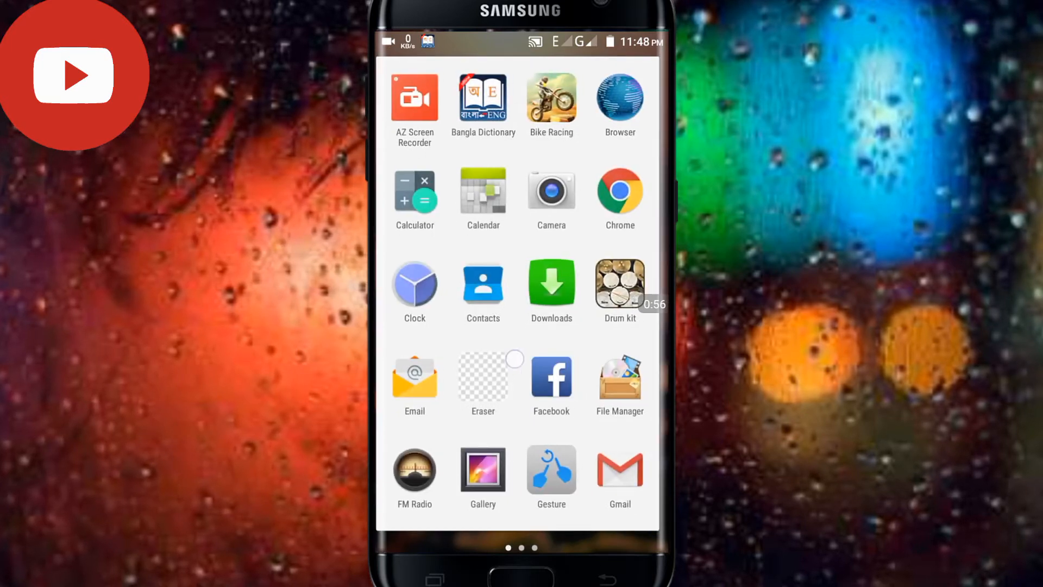
{"action": "scroll", "scroll_direction": "left", "scroll_amount": 3}
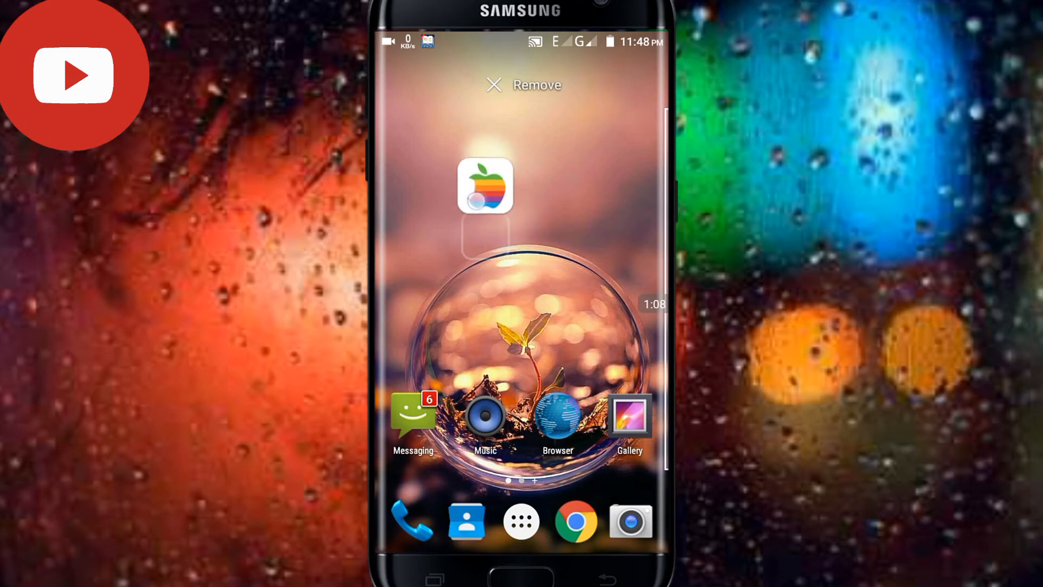
- Place the iLauncher i11 shortcut on the home screen and launch it
{"action": "left_click", "coordinate": [486, 186]}
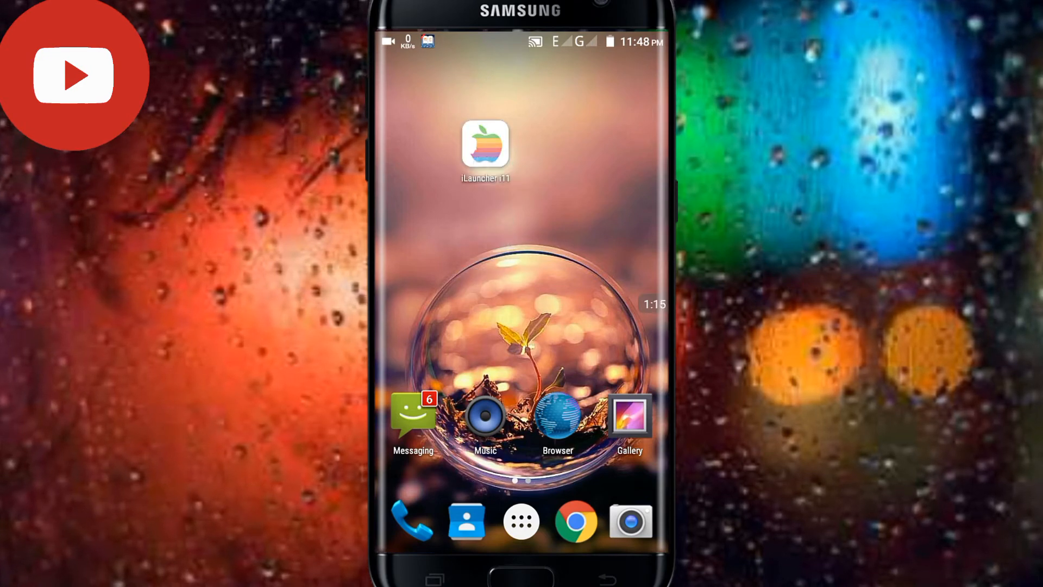
{"action": "left_click", "coordinate": [485, 145]}
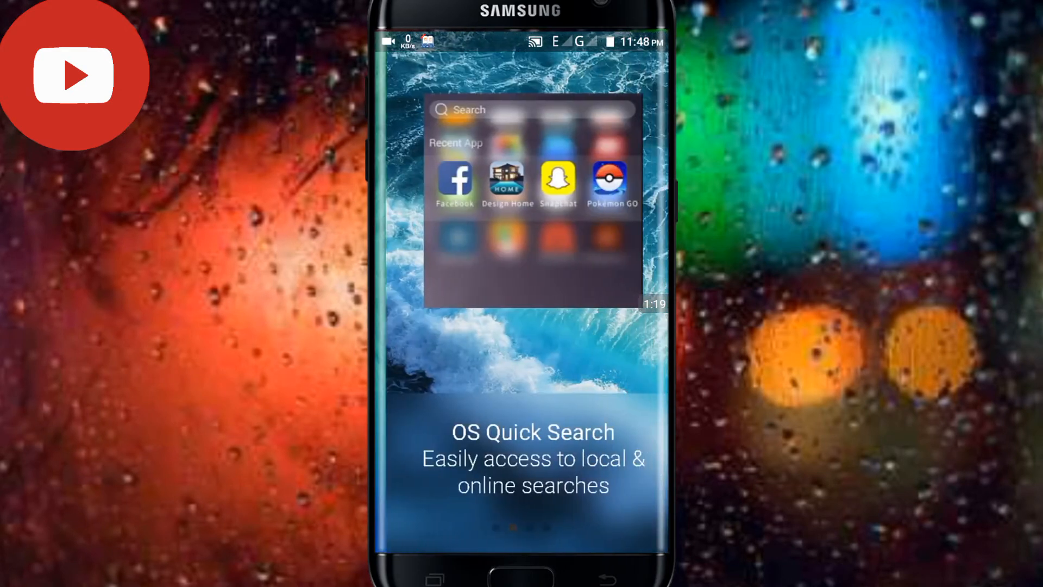
- Go through the intro screens and confirm iLauncher i11 as the default desktop
{"action": "scroll", "scroll_direction": "left", "scroll_amount": 3}
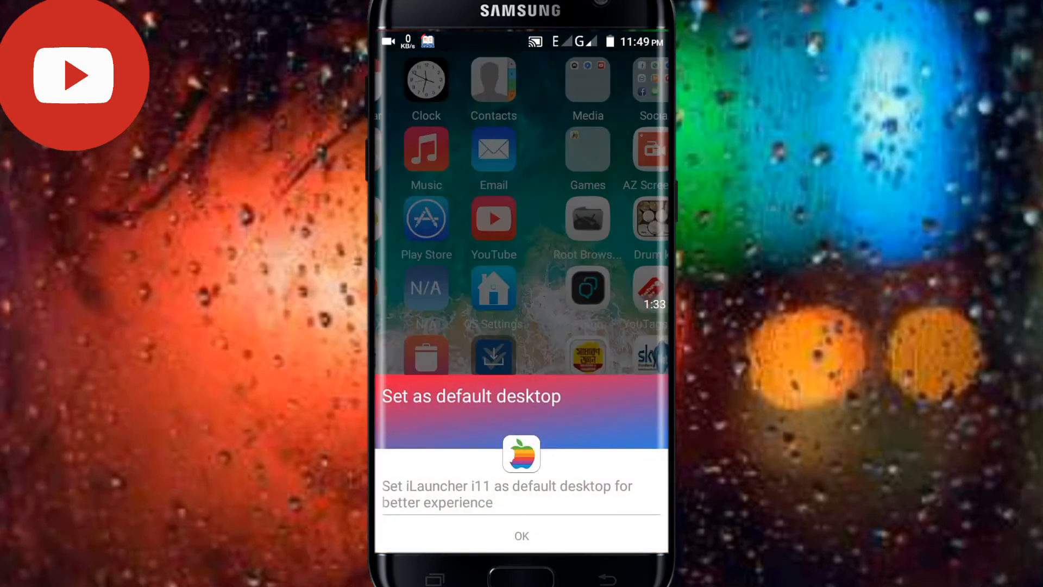
{"action": "scroll", "scroll_direction": "right", "scroll_amount": 3}
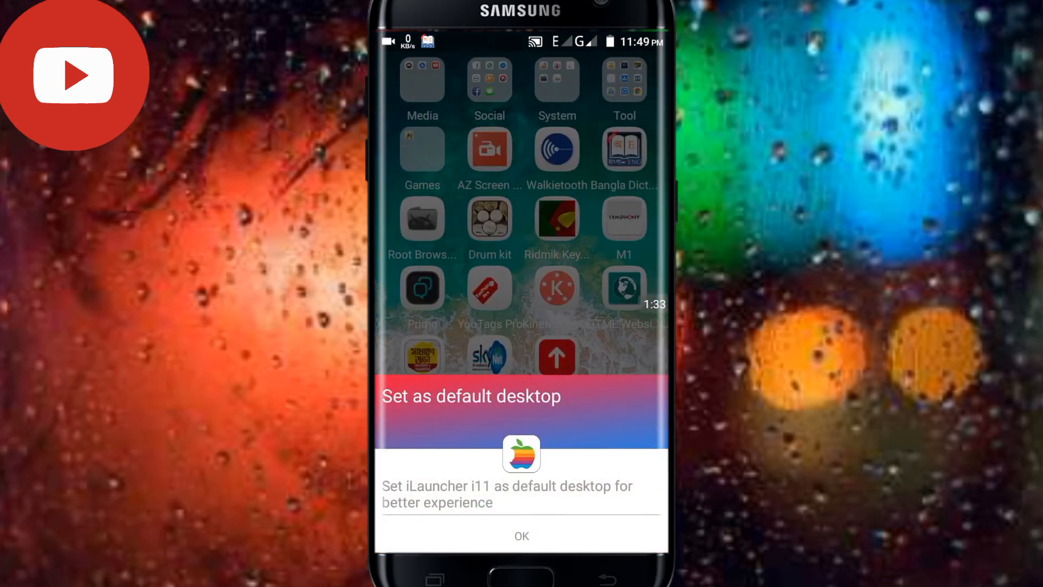
{"action": "left_click", "coordinate": [521, 535]}
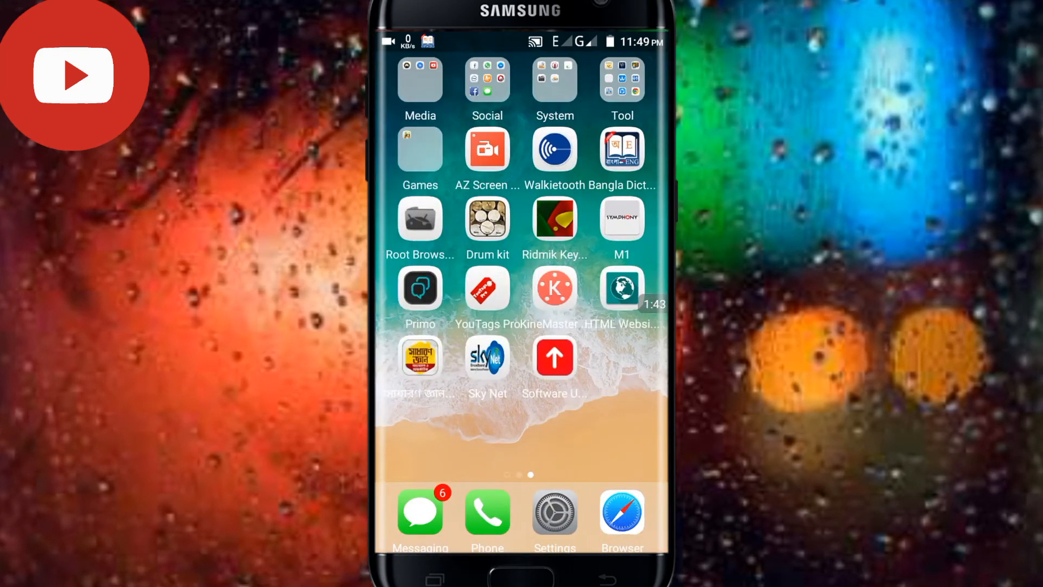
- Move to the first home page and open the OS Settings icon
{"action": "left_click", "coordinate": [554, 78]}
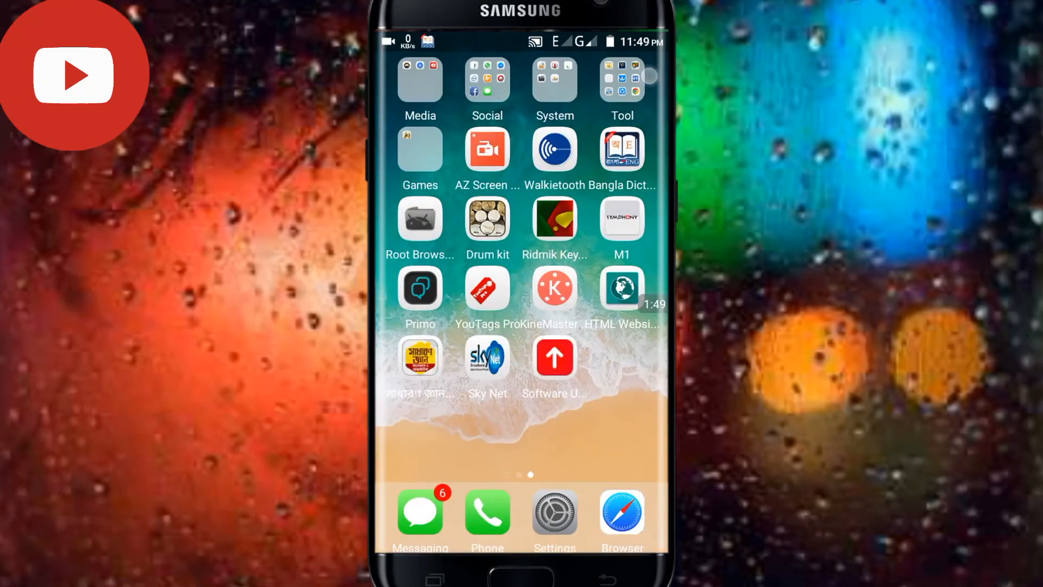
{"action": "left_click", "coordinate": [620, 80]}
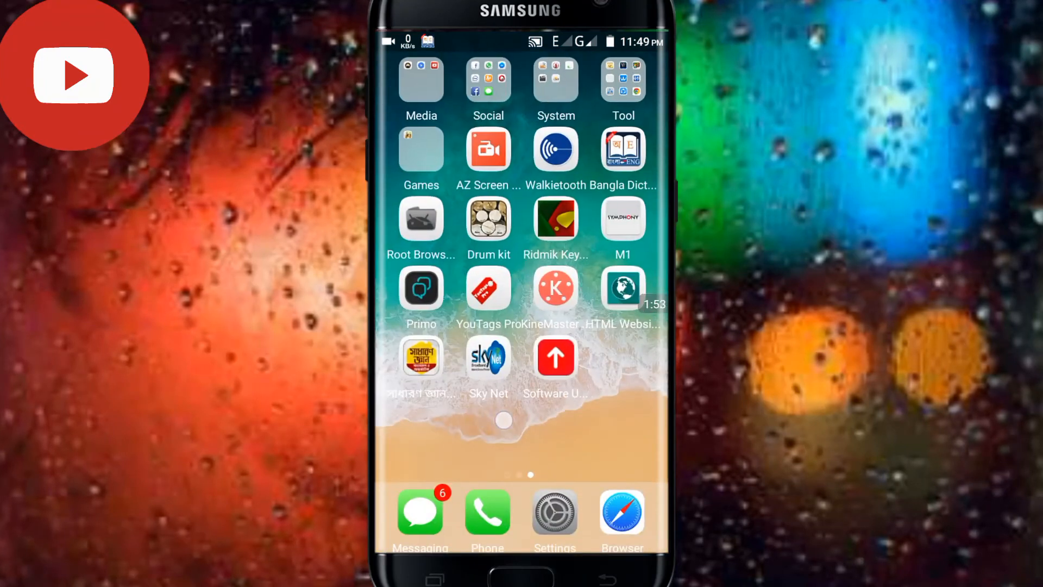
{"action": "scroll", "scroll_direction": "left", "scroll_amount": 3}
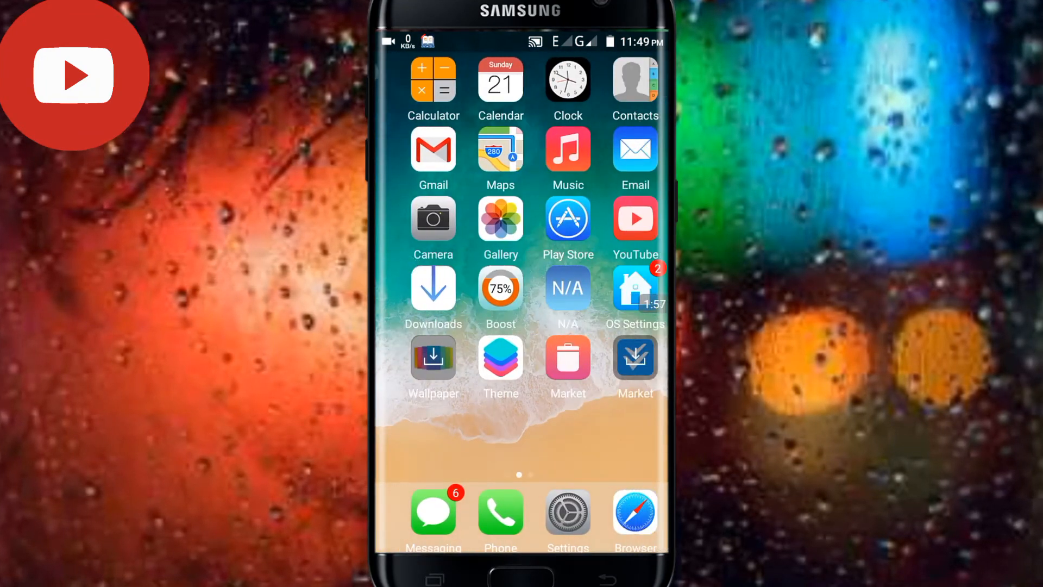
{"action": "left_click", "coordinate": [501, 219]}
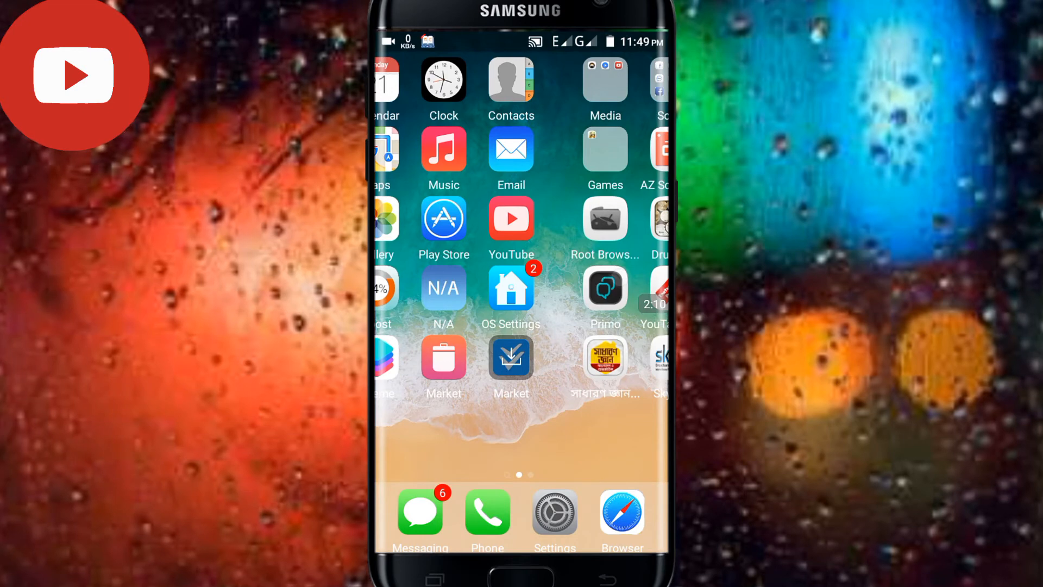
{"action": "scroll", "scroll_direction": "left", "scroll_amount": 3}
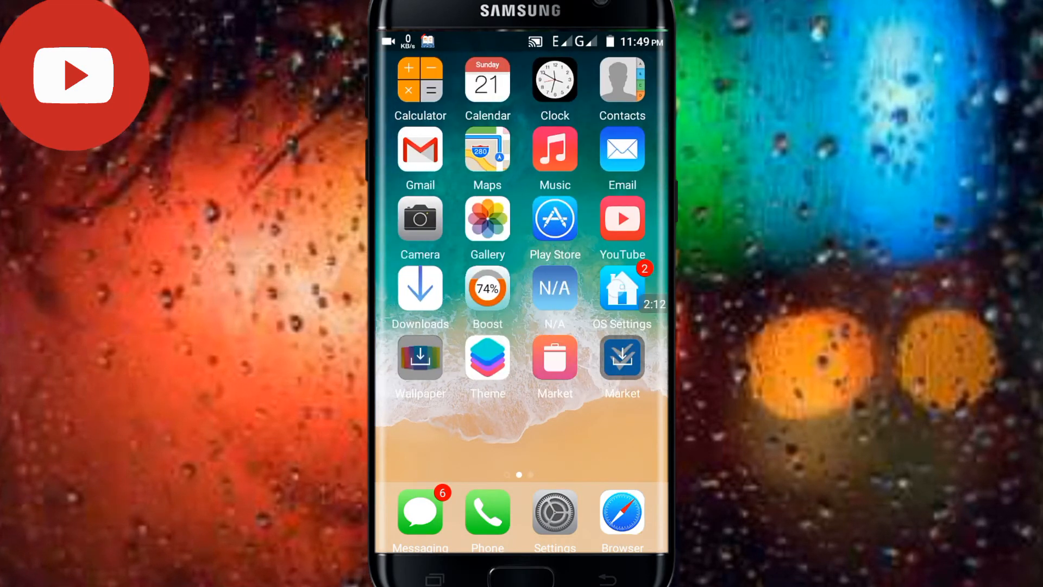
{"action": "left_click", "coordinate": [621, 288]}
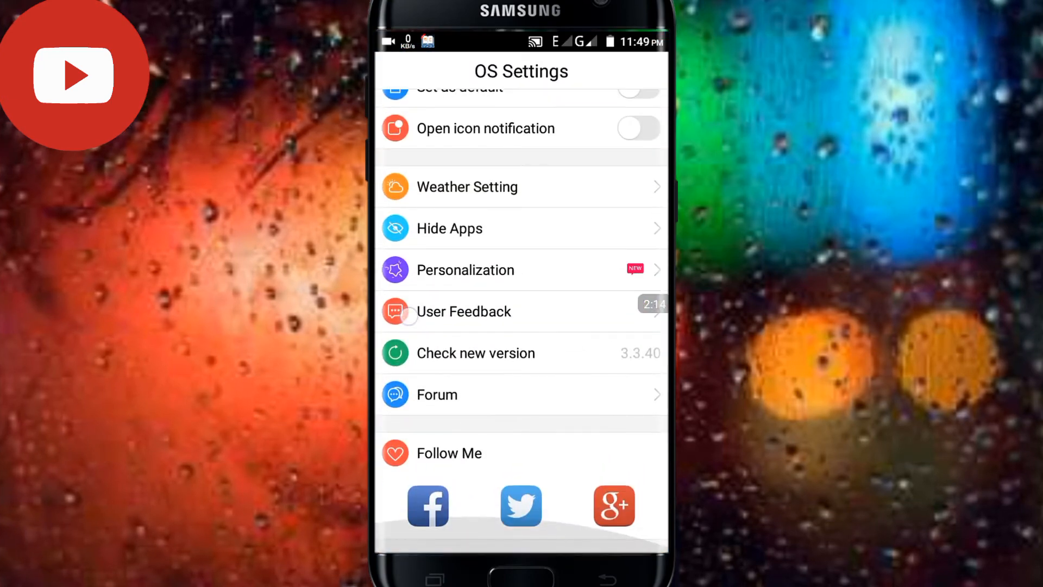
- Exit OS Settings and open Quick Search showing recent apps like Gallery
{"action": "scroll", "scroll_direction": "down", "scroll_amount": 3}
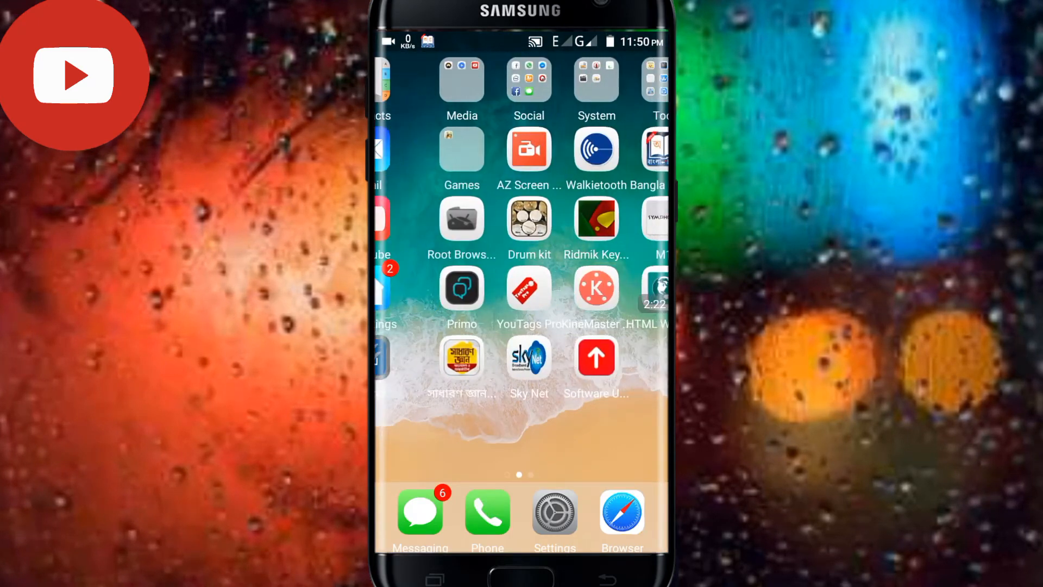
{"action": "scroll", "scroll_direction": "left", "scroll_amount": 3}
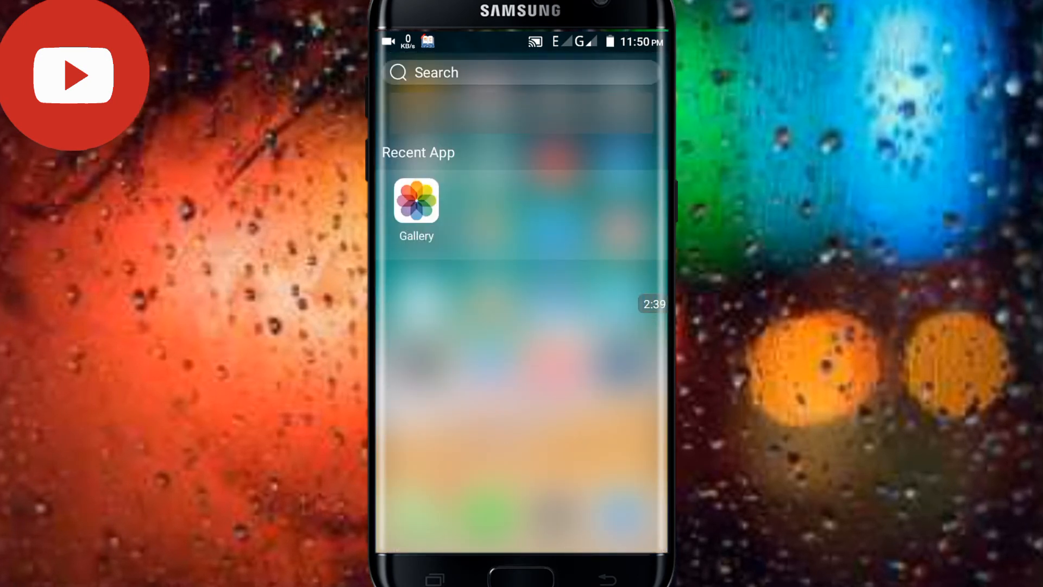
- Dismiss Quick Search and open the Tool folder with NoteBook, Torchlight and Chrome
{"action": "left_click", "coordinate": [461, 335]}
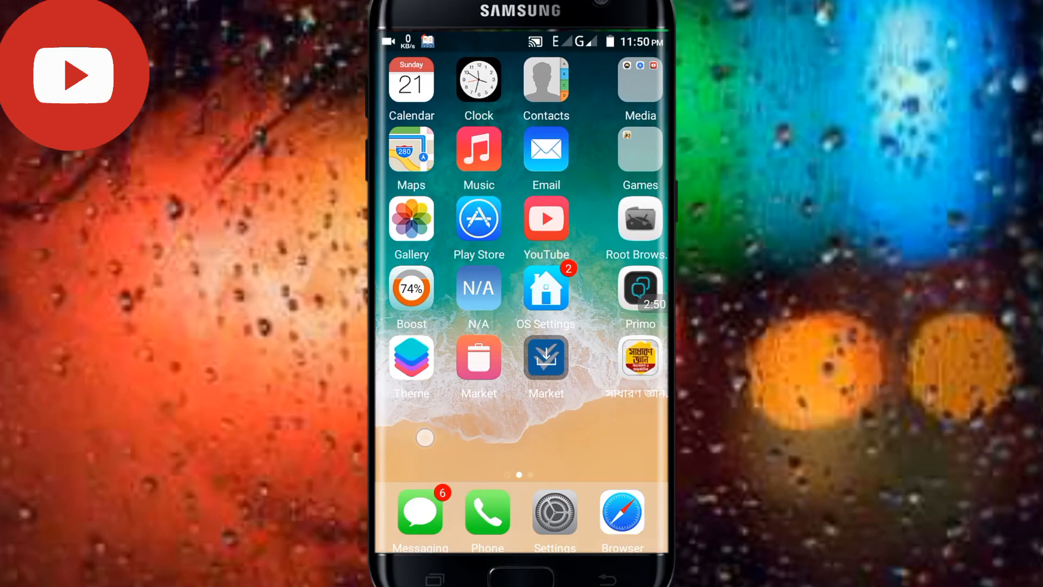
{"action": "scroll", "scroll_direction": "left", "scroll_amount": 3}
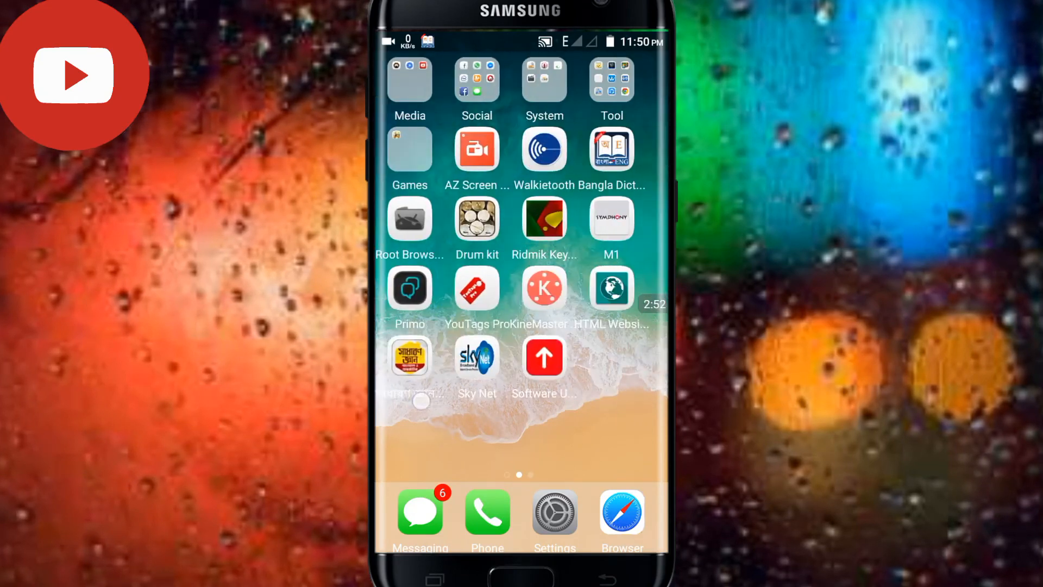
{"action": "left_click", "coordinate": [610, 80]}
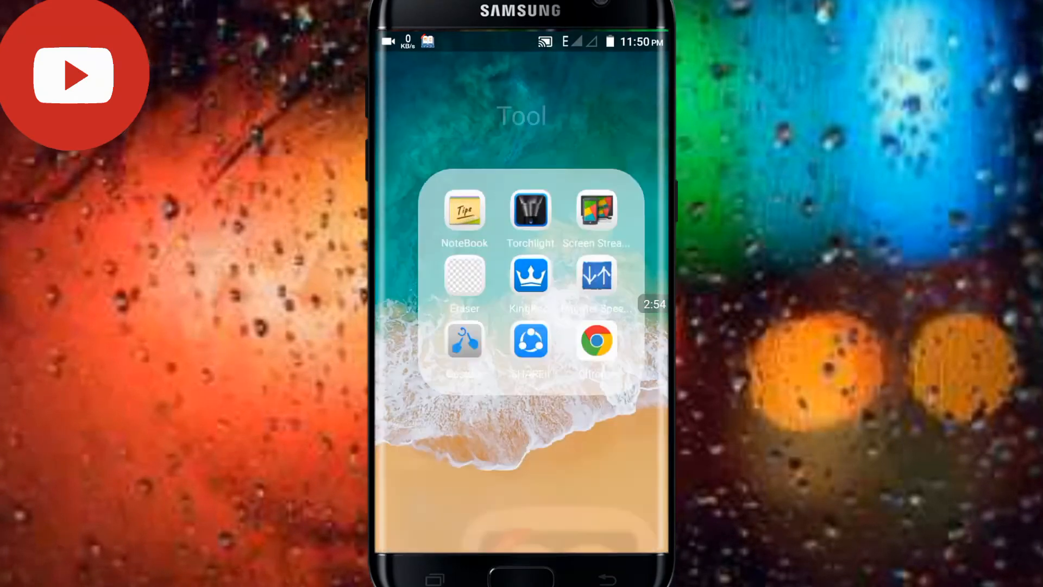